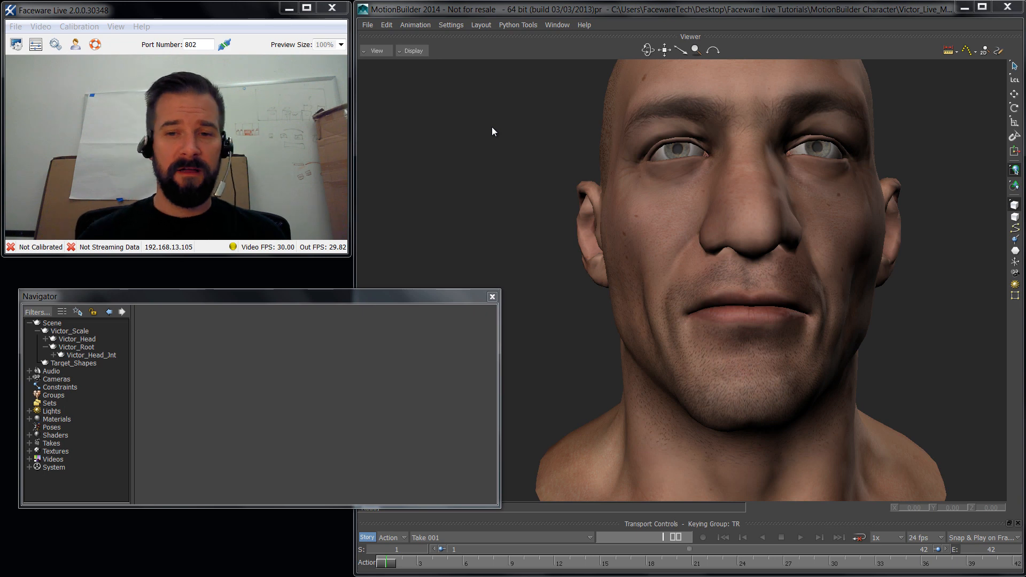
{"action": "mouse_move", "coordinate": [808, 222]}
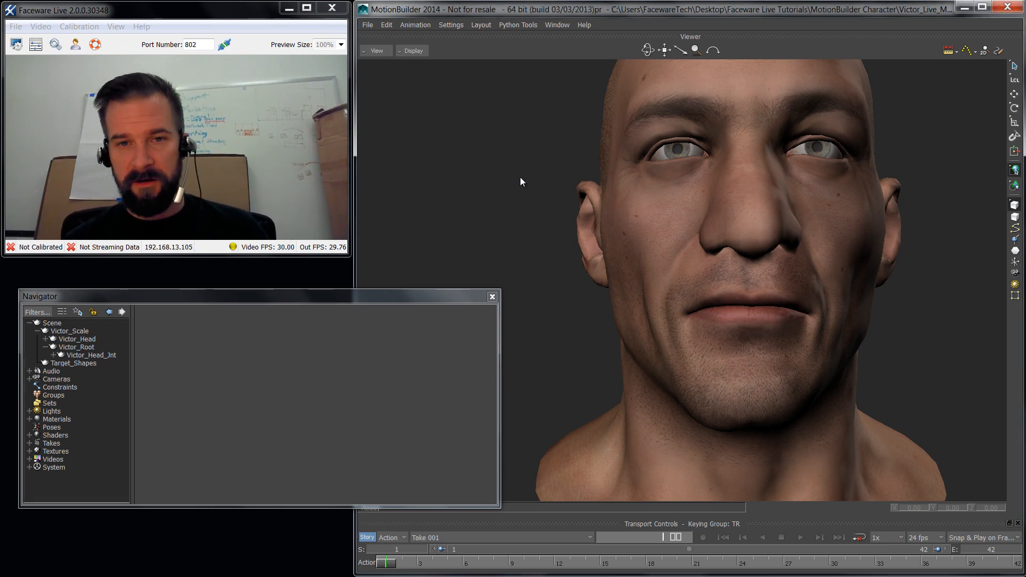
{"action": "mouse_move", "coordinate": [806, 297]}
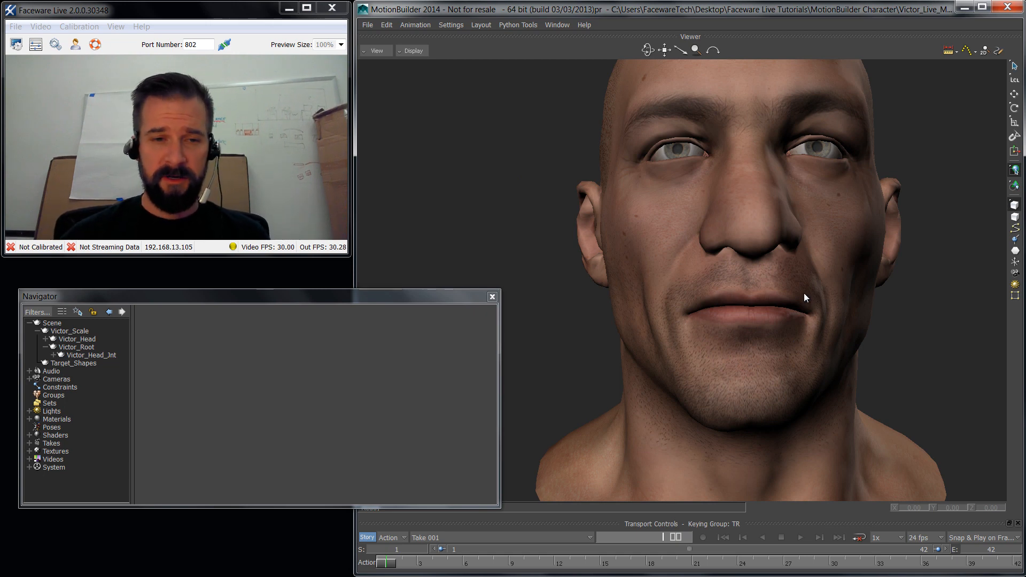
{"action": "mouse_move", "coordinate": [986, 102]}
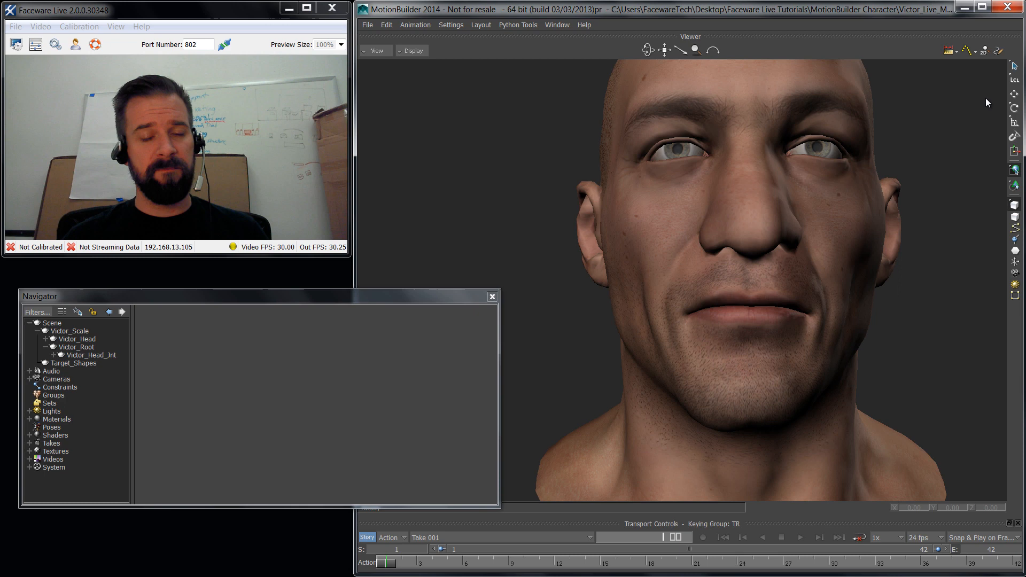
{"action": "mouse_move", "coordinate": [523, 167]}
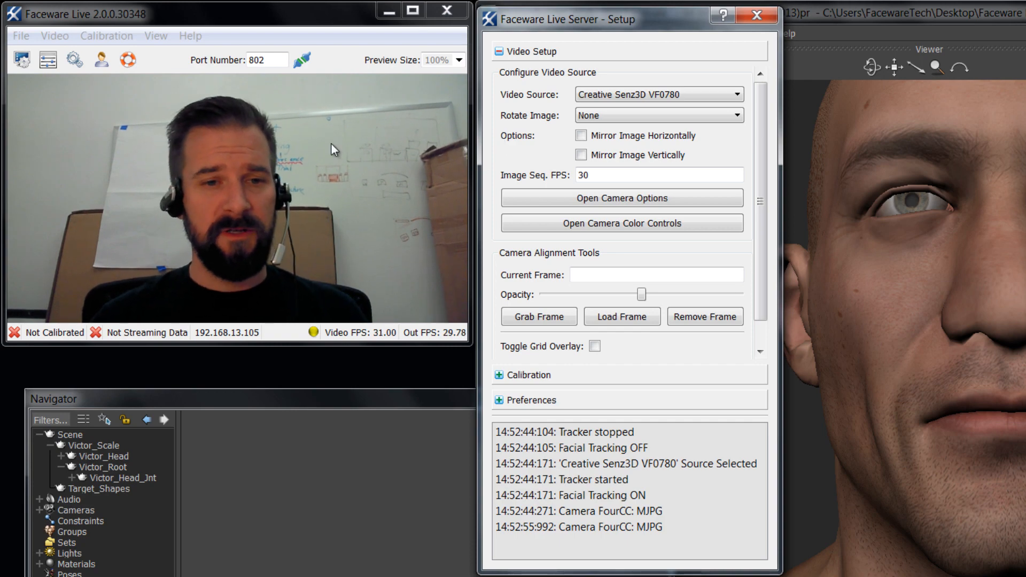
- Review the webcam's Video Proc Amp image properties via Open Camera Color Controls and close them
{"action": "left_click", "coordinate": [620, 224]}
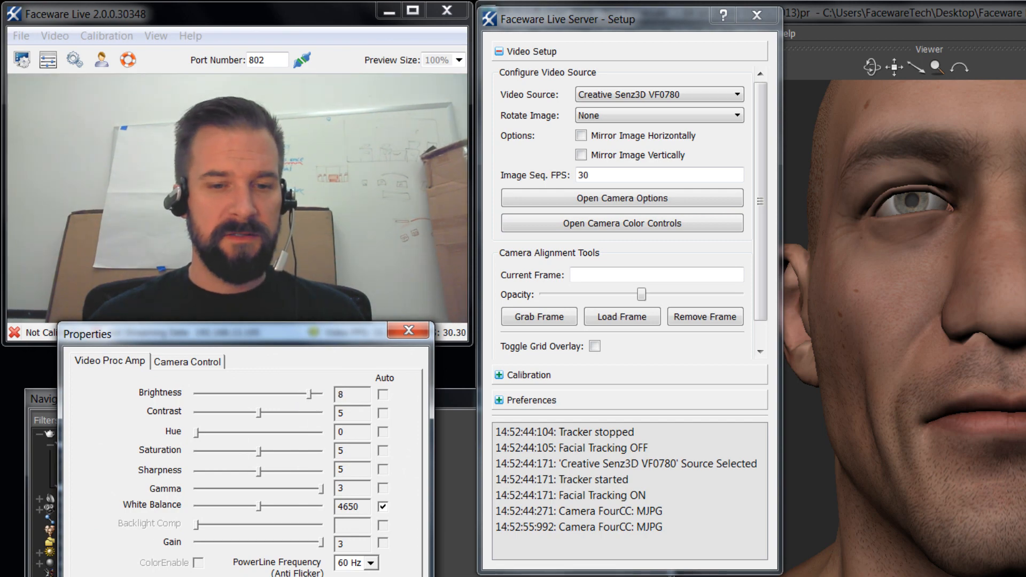
{"action": "left_click", "coordinate": [406, 330]}
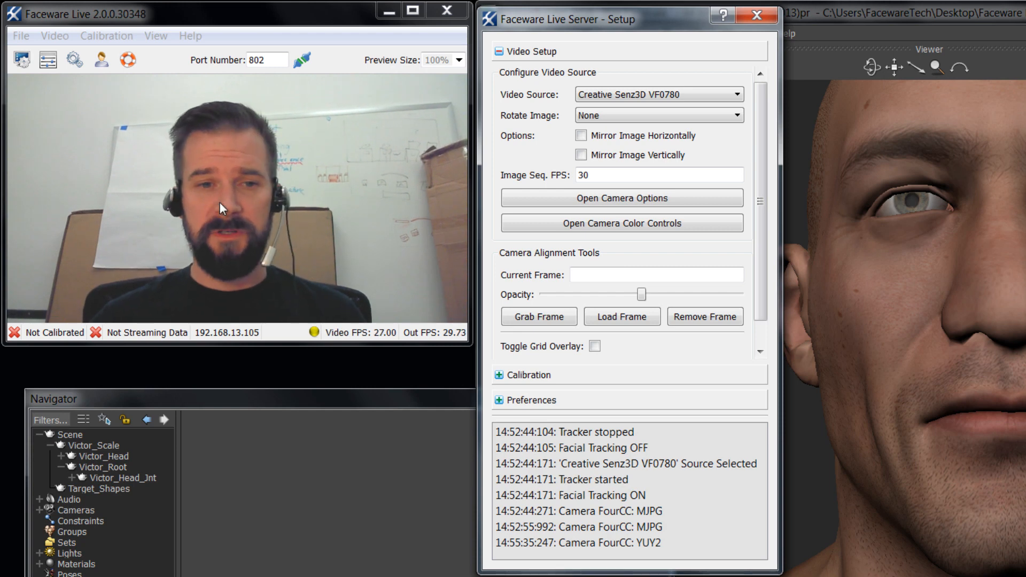
{"action": "mouse_move", "coordinate": [229, 267]}
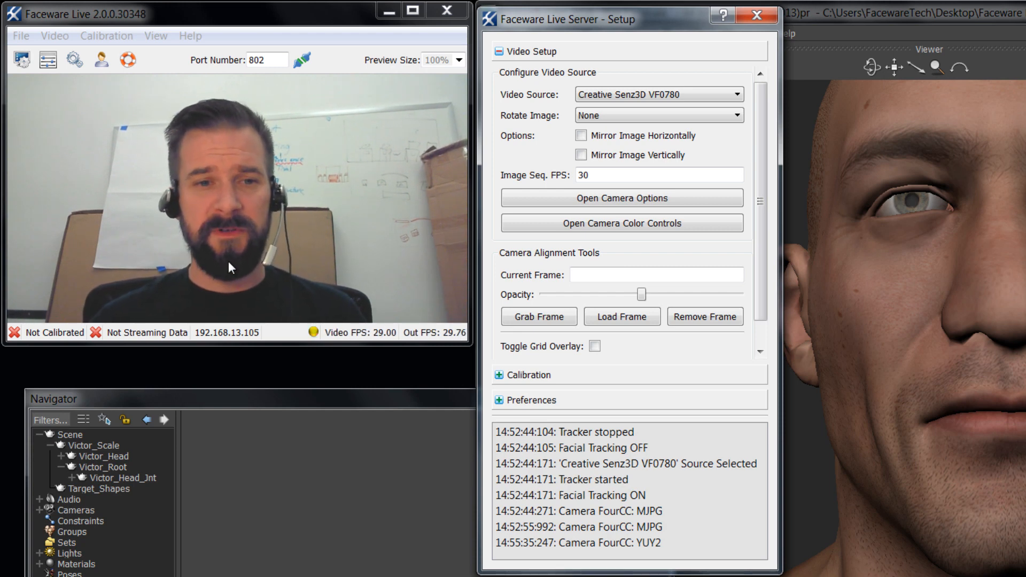
{"action": "mouse_move", "coordinate": [247, 255]}
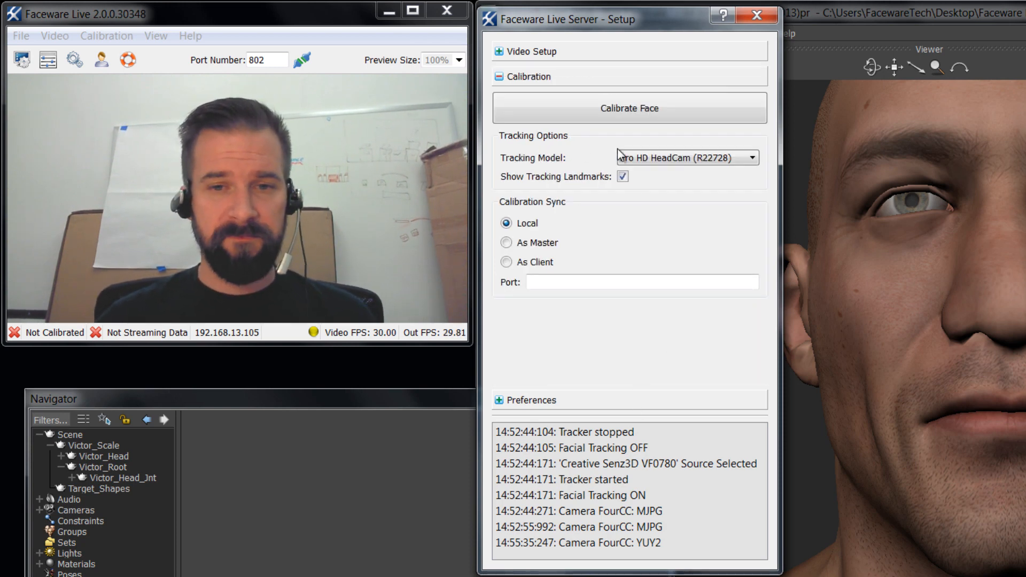
- Choose the StaticCam (R23779) tracking model so landmarks overlay the webcam face
{"action": "left_click", "coordinate": [751, 158]}
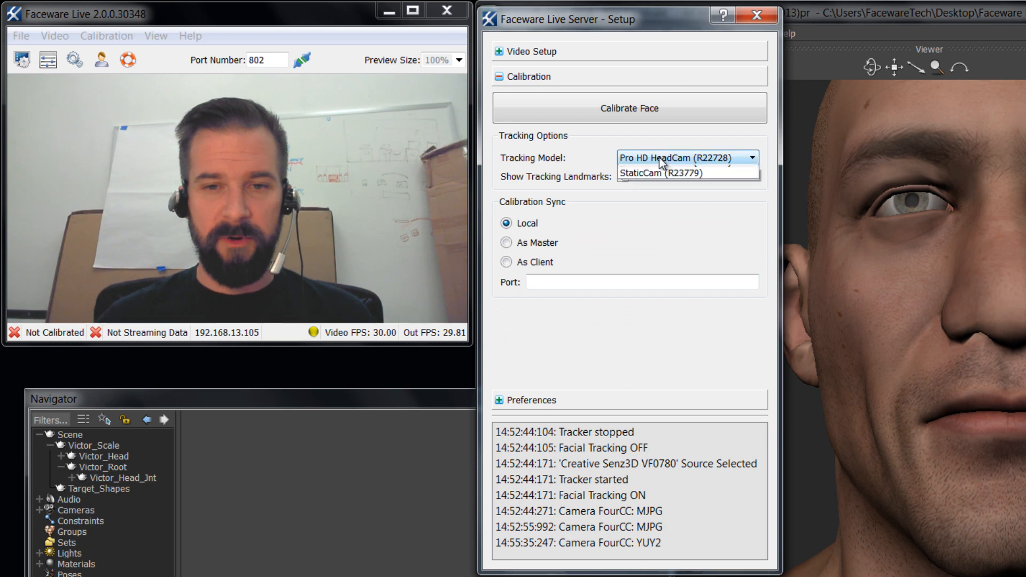
{"action": "mouse_move", "coordinate": [638, 183]}
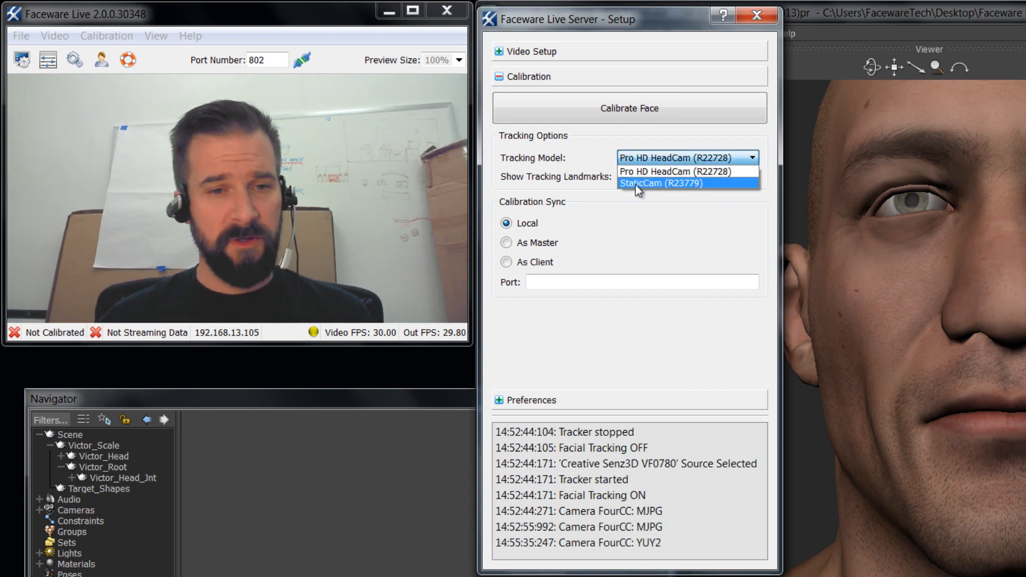
{"action": "left_click", "coordinate": [662, 182]}
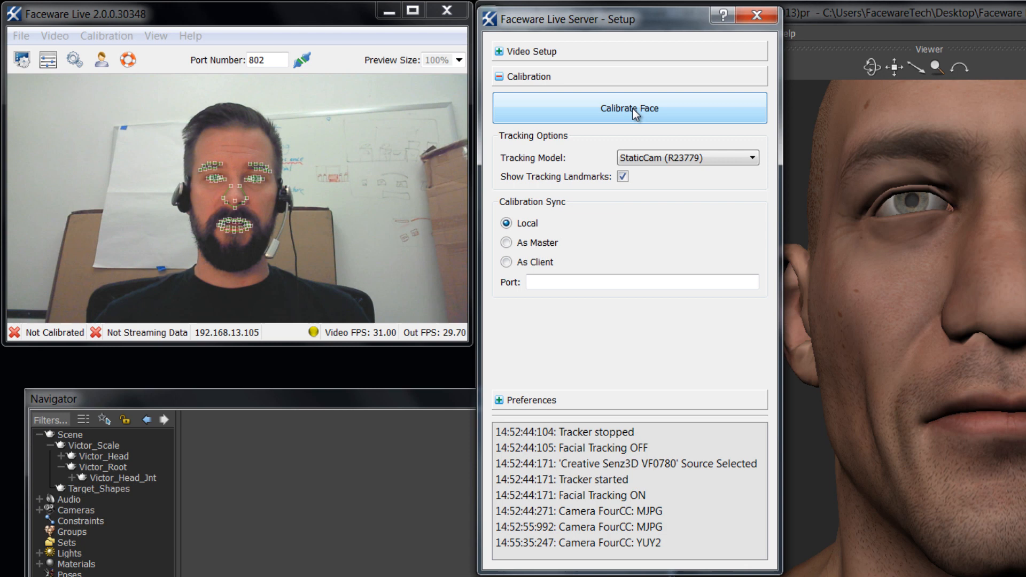
- Calibrate the tracked face with a neutral expression until the status reads Calibrated
{"action": "left_click", "coordinate": [628, 108]}
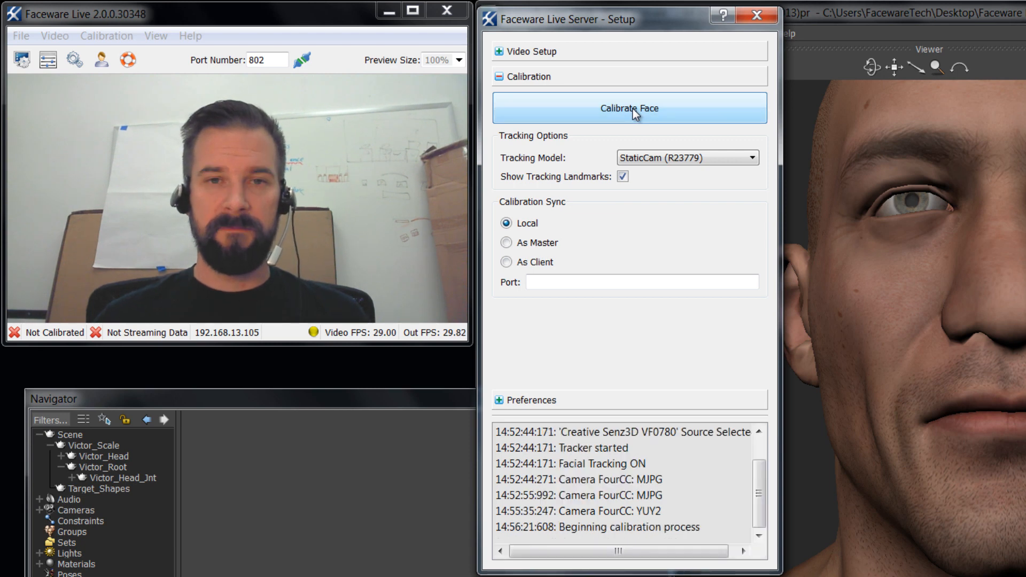
{"action": "left_click", "coordinate": [627, 108]}
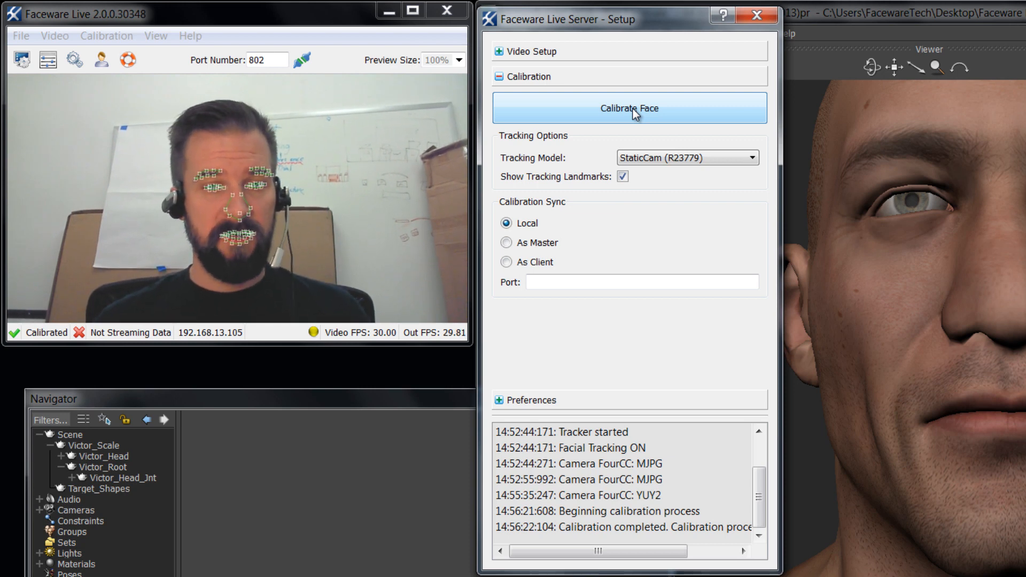
{"action": "mouse_move", "coordinate": [523, 221]}
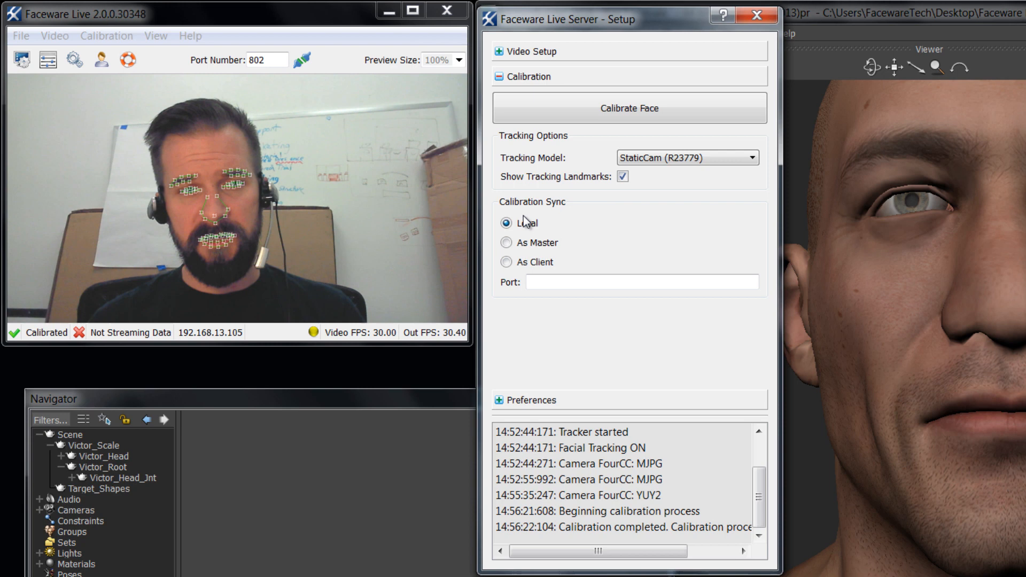
{"action": "mouse_move", "coordinate": [550, 197]}
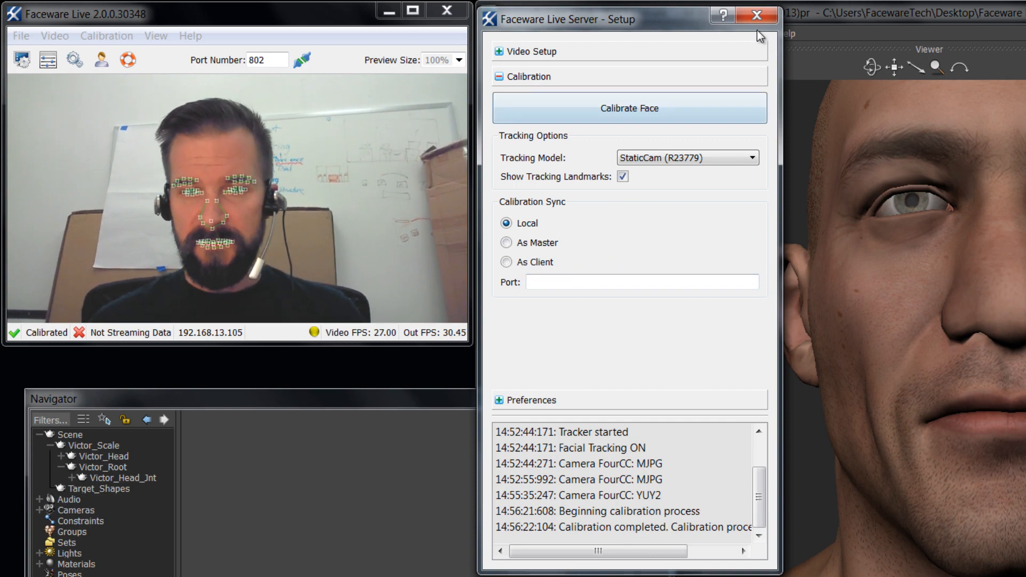
- Close the server setup window and start streaming tracked facial data to MotionBuilder
{"action": "left_click", "coordinate": [757, 16]}
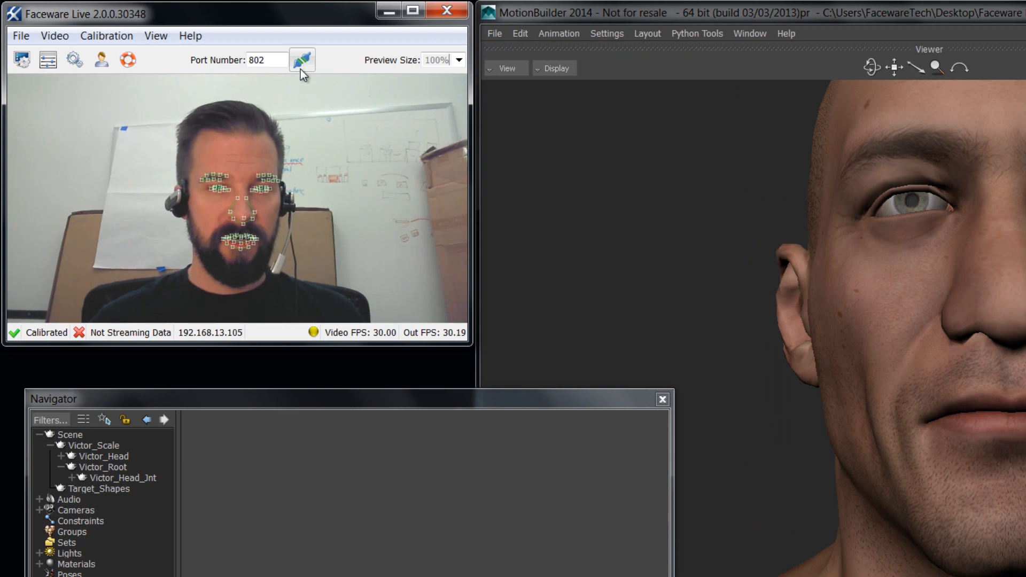
{"action": "left_click", "coordinate": [301, 60]}
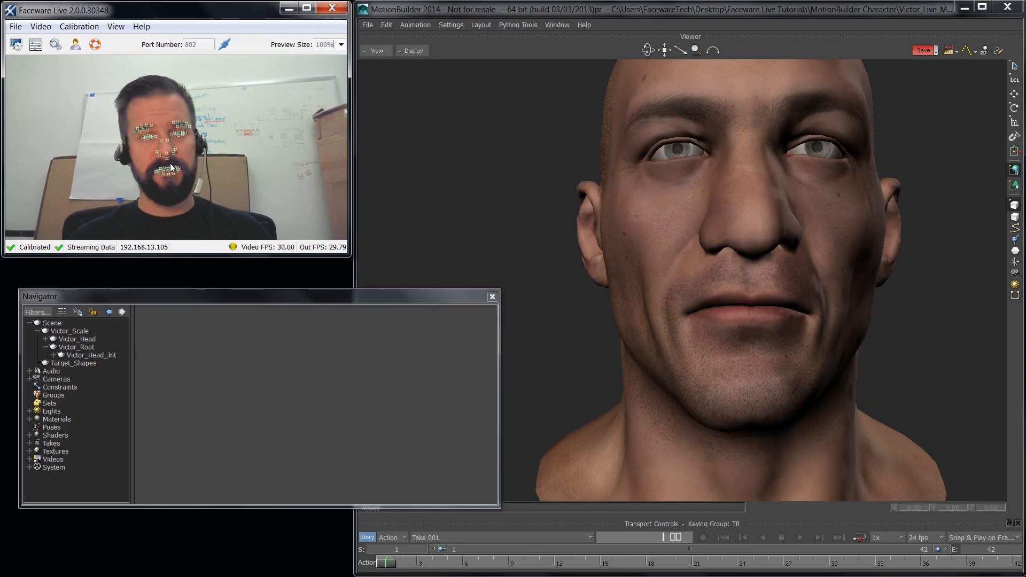
{"action": "mouse_move", "coordinate": [284, 256]}
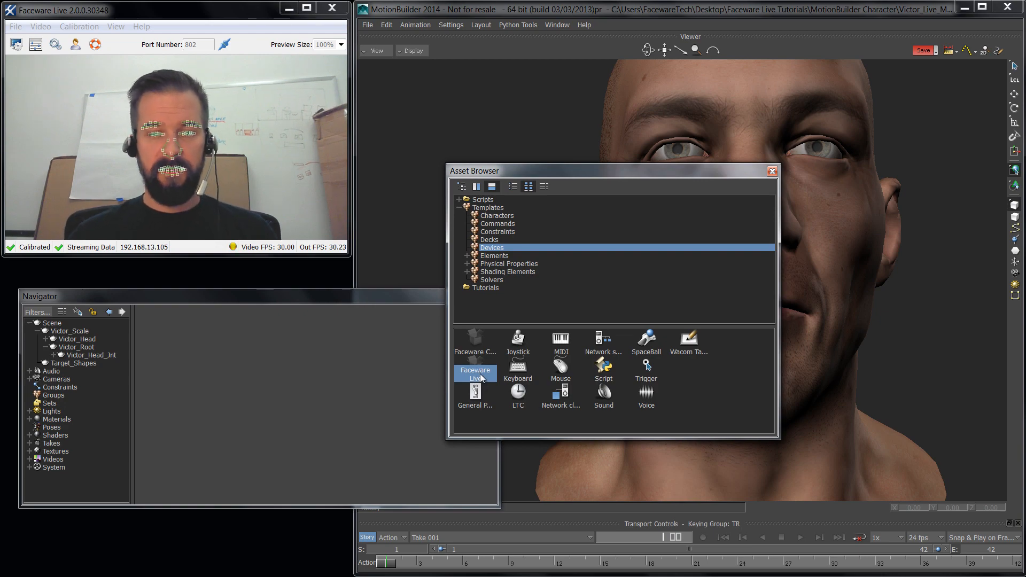
- Add the Faceware Live device from Templates > Devices to the Victor scene (localhost, port 802)
{"action": "double_click", "coordinate": [475, 374]}
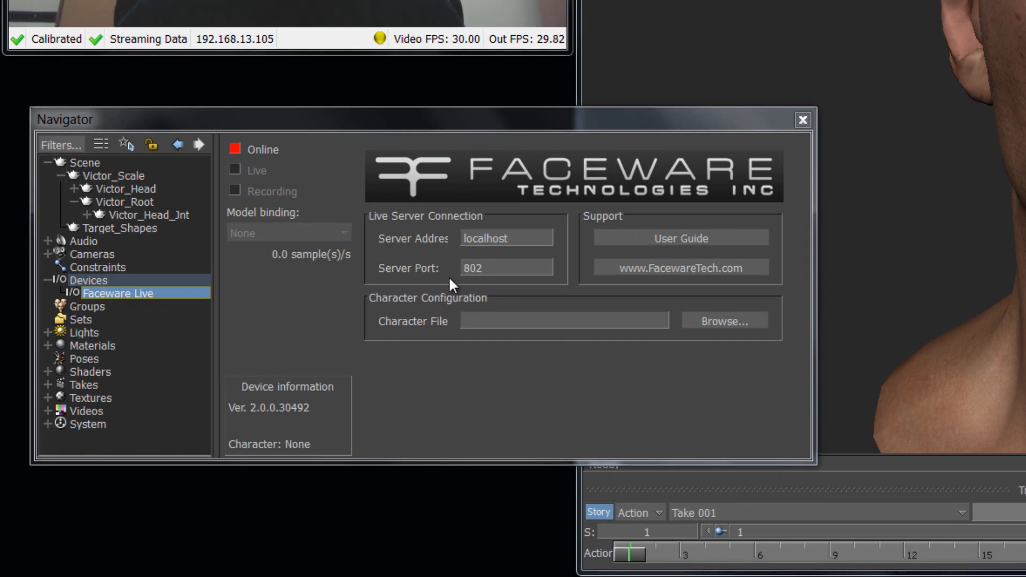
{"action": "mouse_move", "coordinate": [426, 275]}
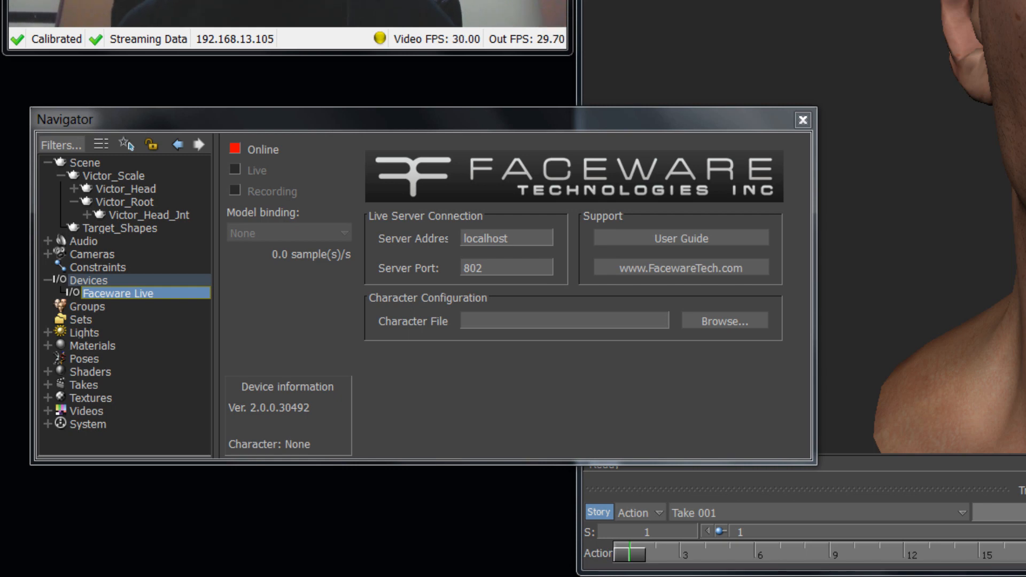
{"action": "mouse_move", "coordinate": [643, 69]}
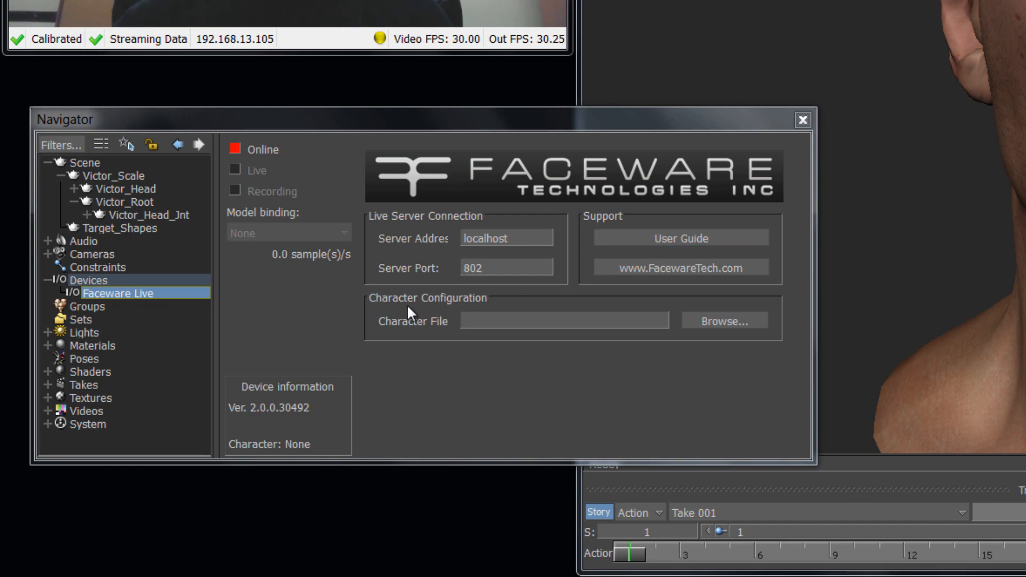
{"action": "mouse_move", "coordinate": [823, 268]}
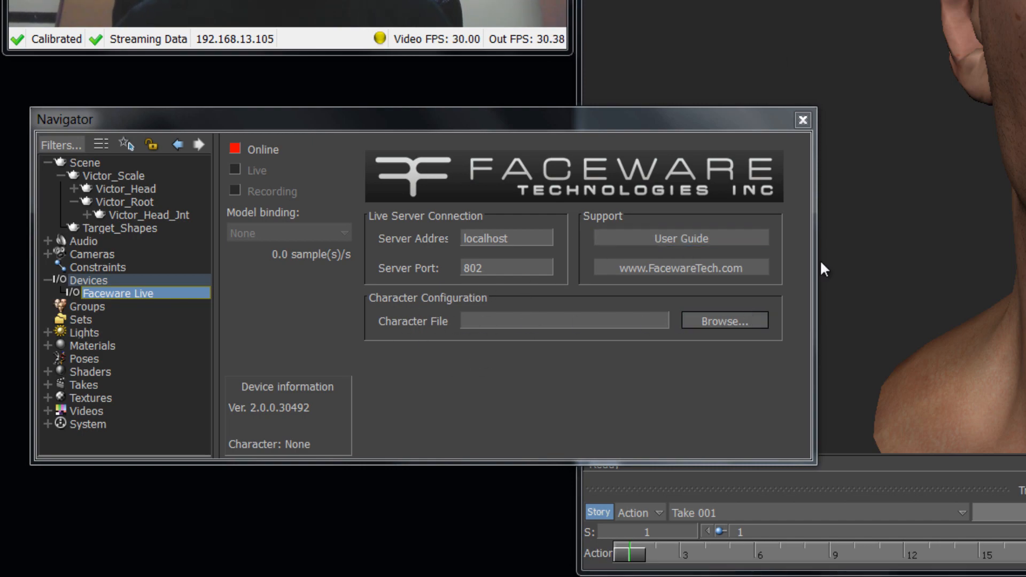
- Load Victor's character file into the Faceware Live device and bring it online
{"action": "left_click", "coordinate": [724, 320]}
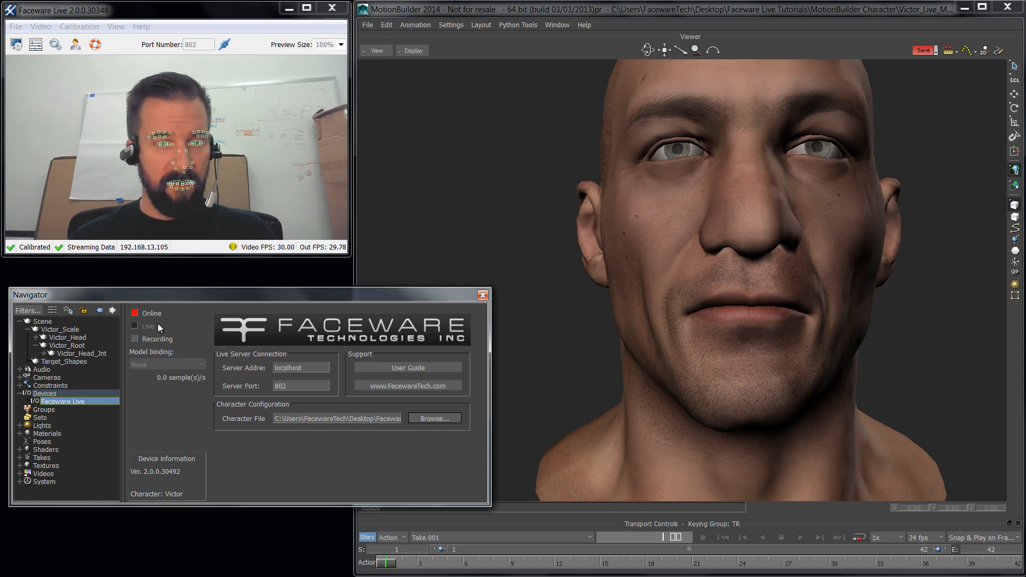
{"action": "left_click", "coordinate": [135, 313]}
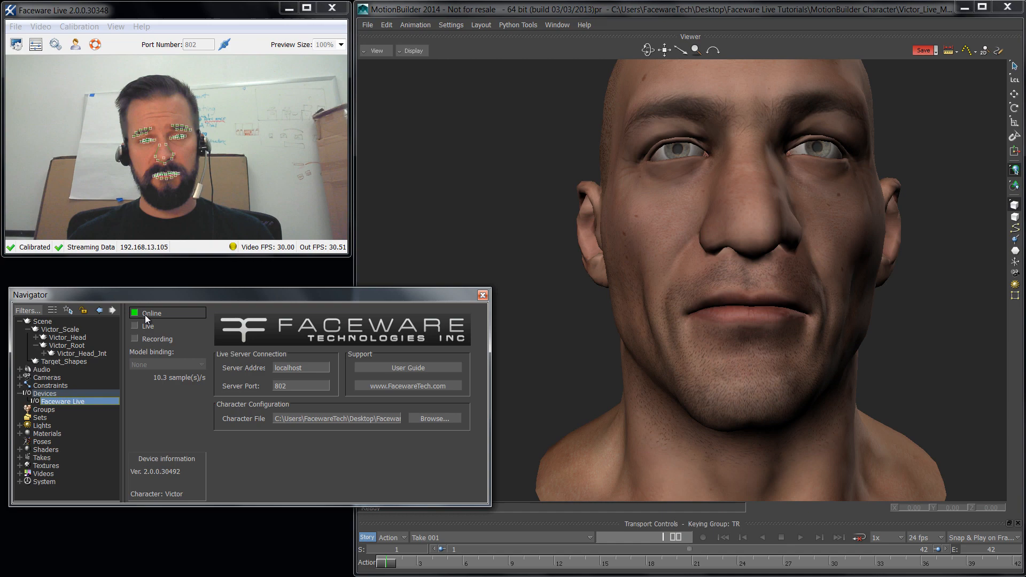
- Set the device Live so Victor's face follows the webcam, then select Victor_Head_Jnt
{"action": "left_click", "coordinate": [135, 326]}
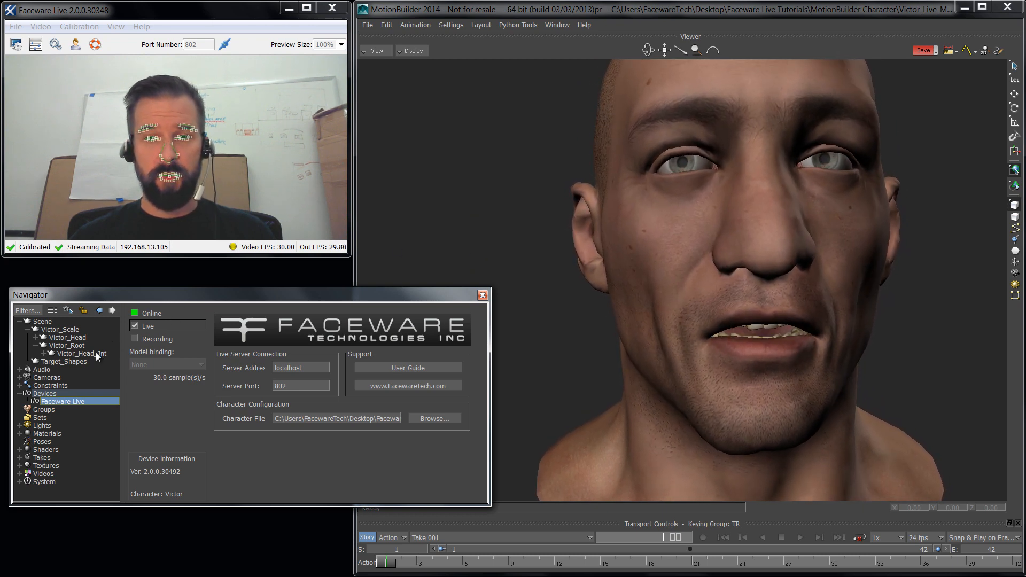
{"action": "left_click", "coordinate": [77, 354]}
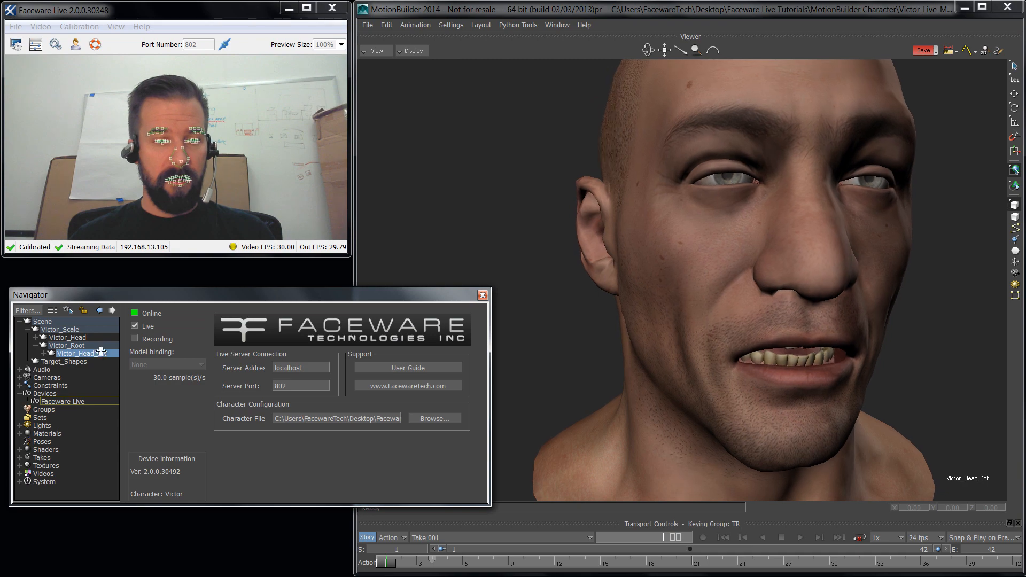
{"action": "left_click", "coordinate": [557, 24]}
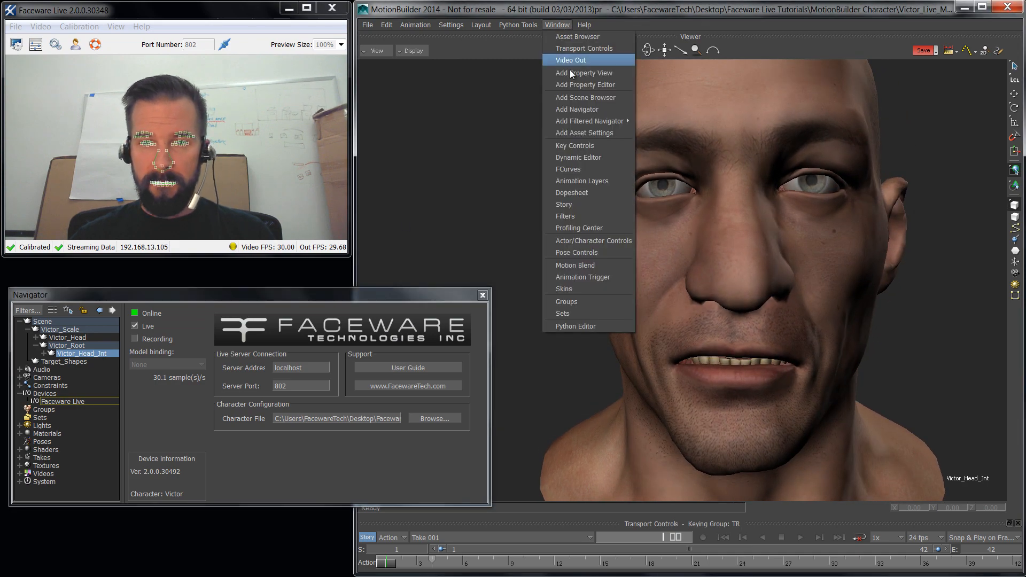
{"action": "left_click", "coordinate": [584, 73]}
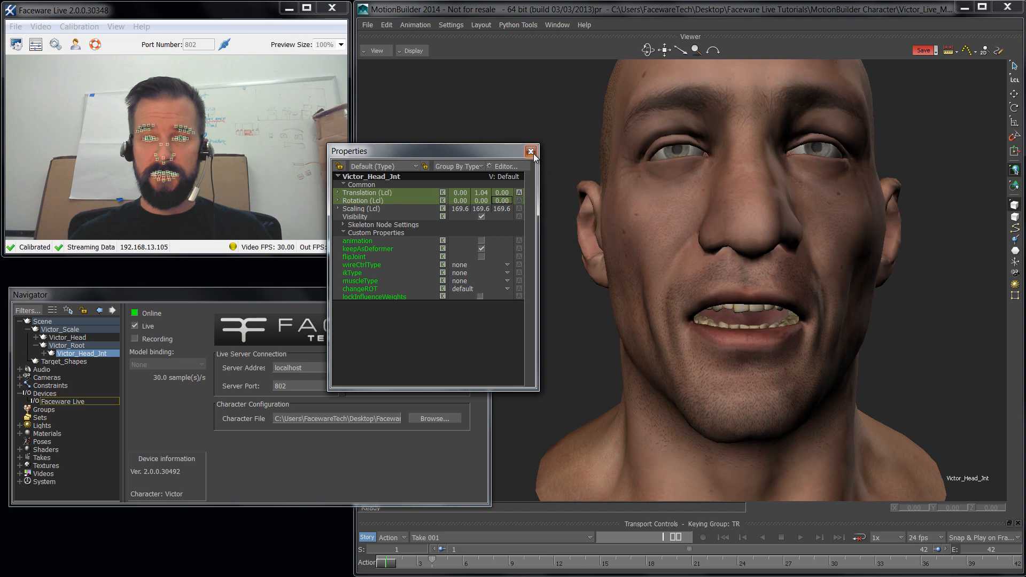
{"action": "left_click", "coordinate": [530, 150]}
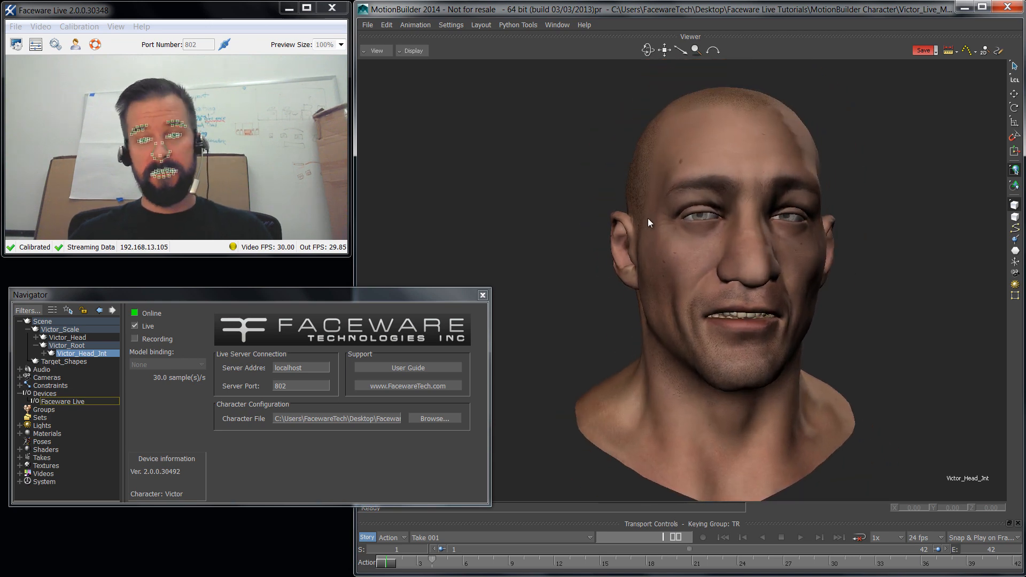
{"action": "mouse_move", "coordinate": [779, 197]}
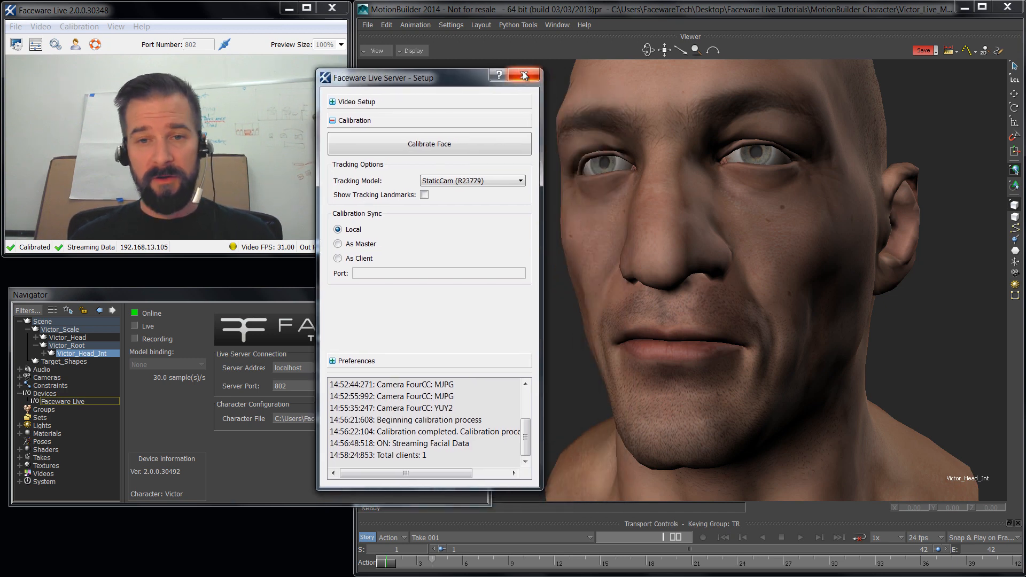
{"action": "mouse_move", "coordinate": [524, 75]}
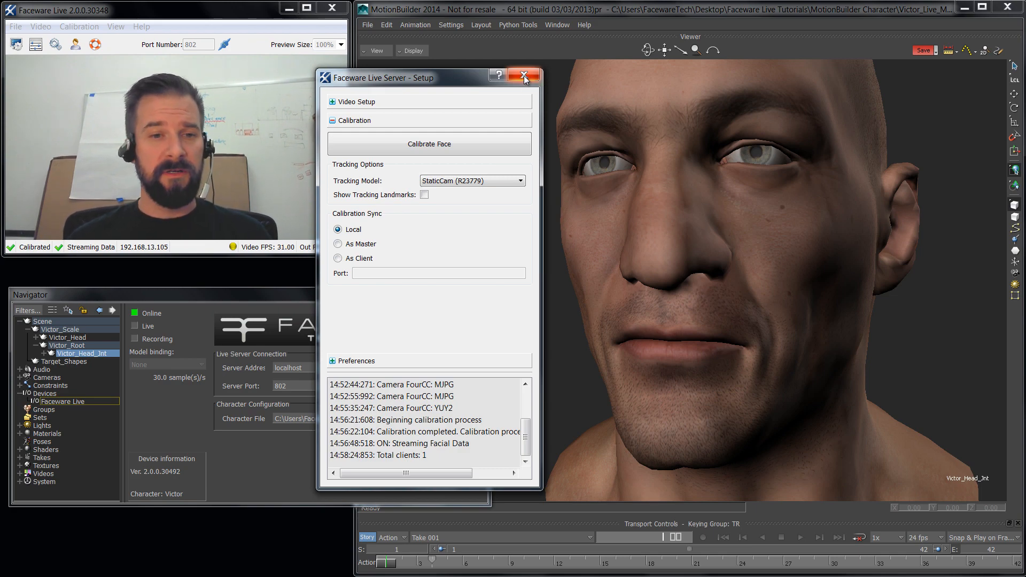
- Close the Faceware Live server setup window after leaving live mode
{"action": "left_click", "coordinate": [523, 76]}
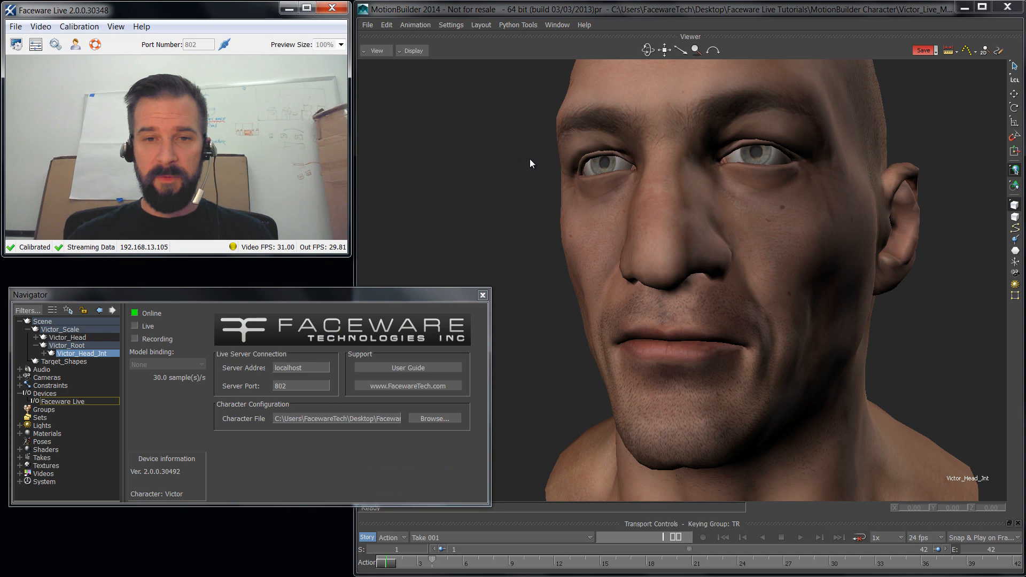